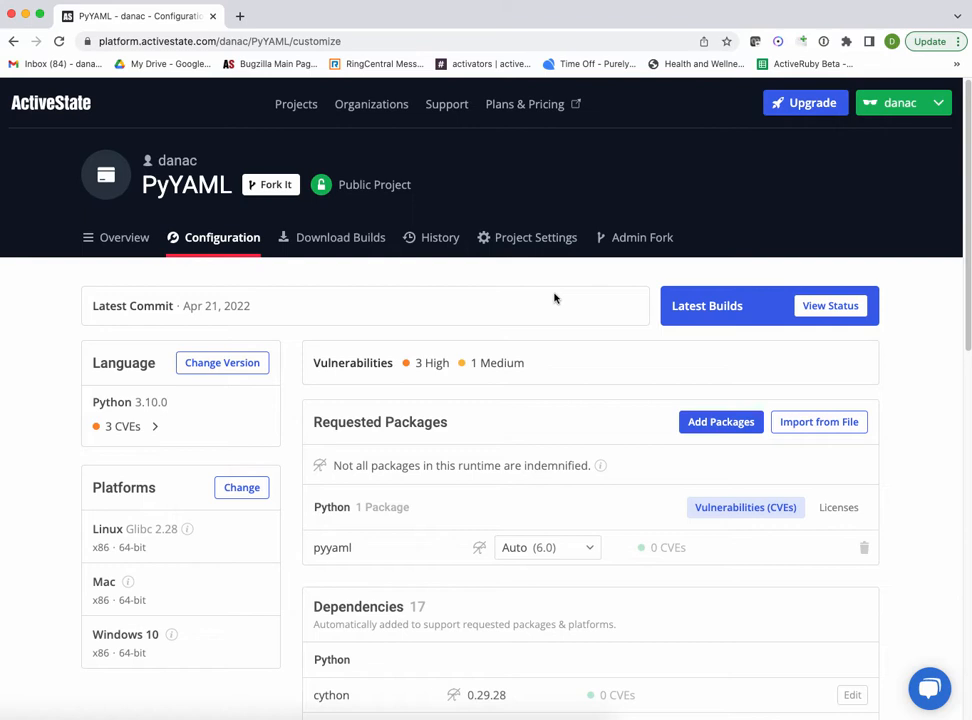
mouse_move(380, 383)
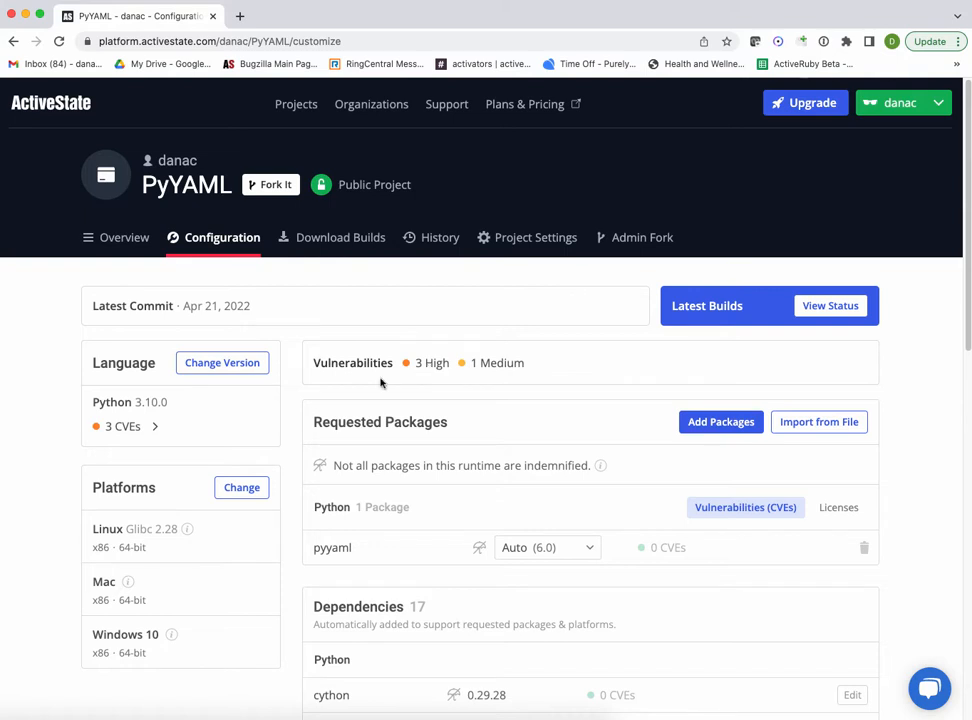
mouse_move(275, 471)
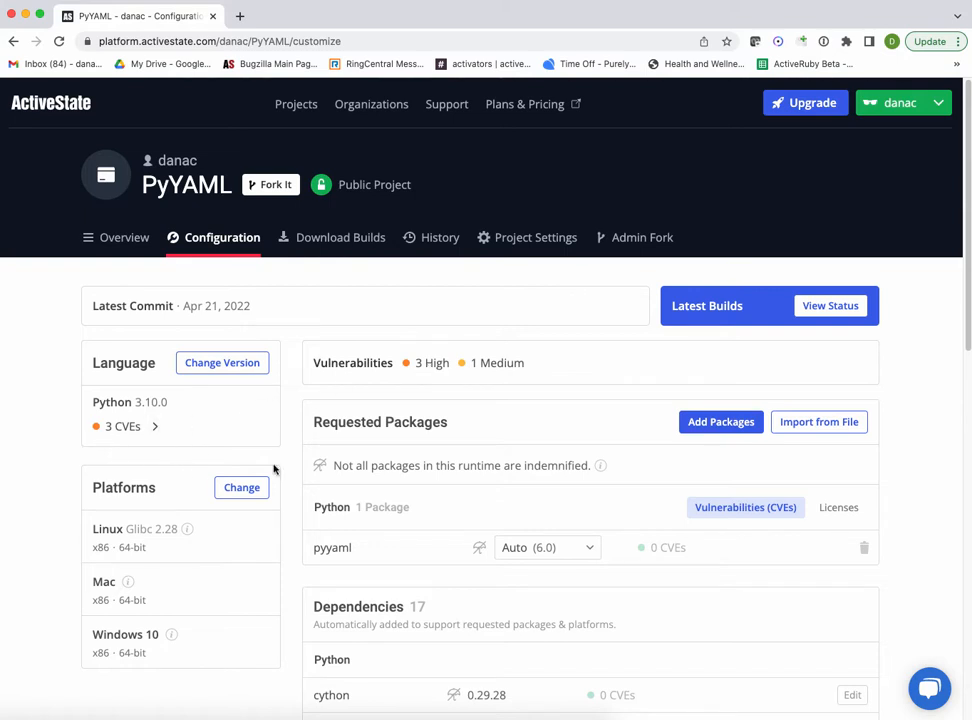
mouse_move(290, 557)
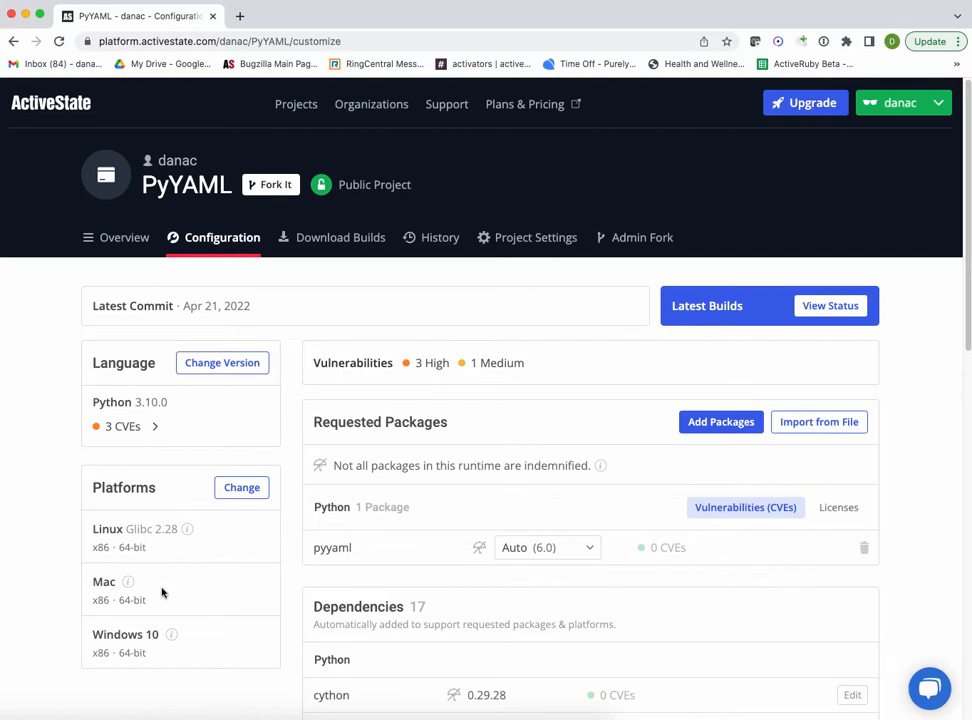
mouse_move(216, 685)
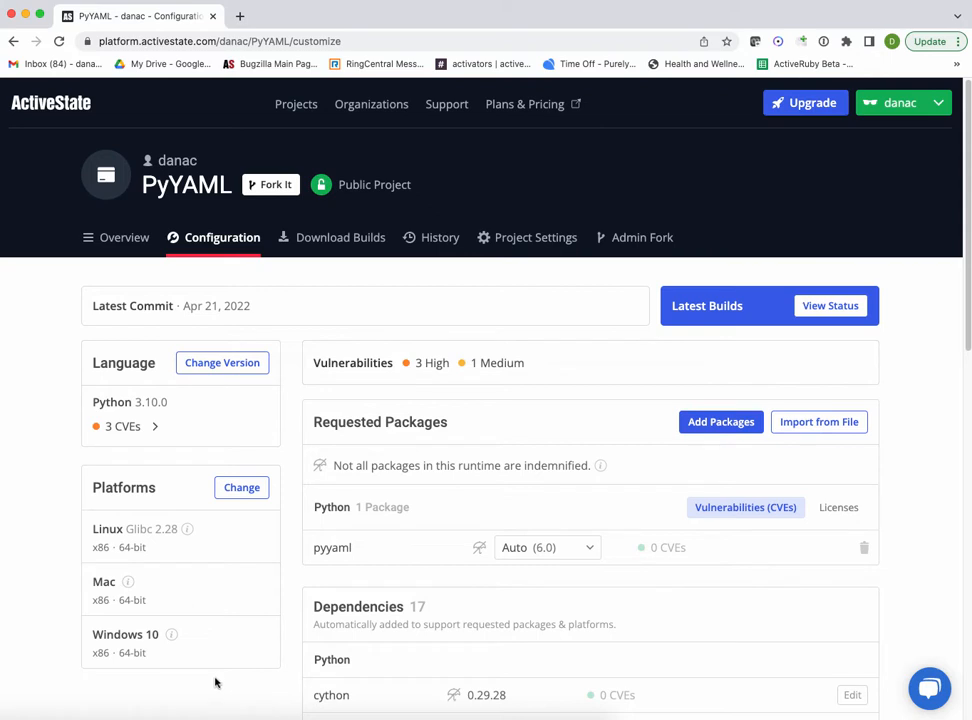
mouse_move(218, 669)
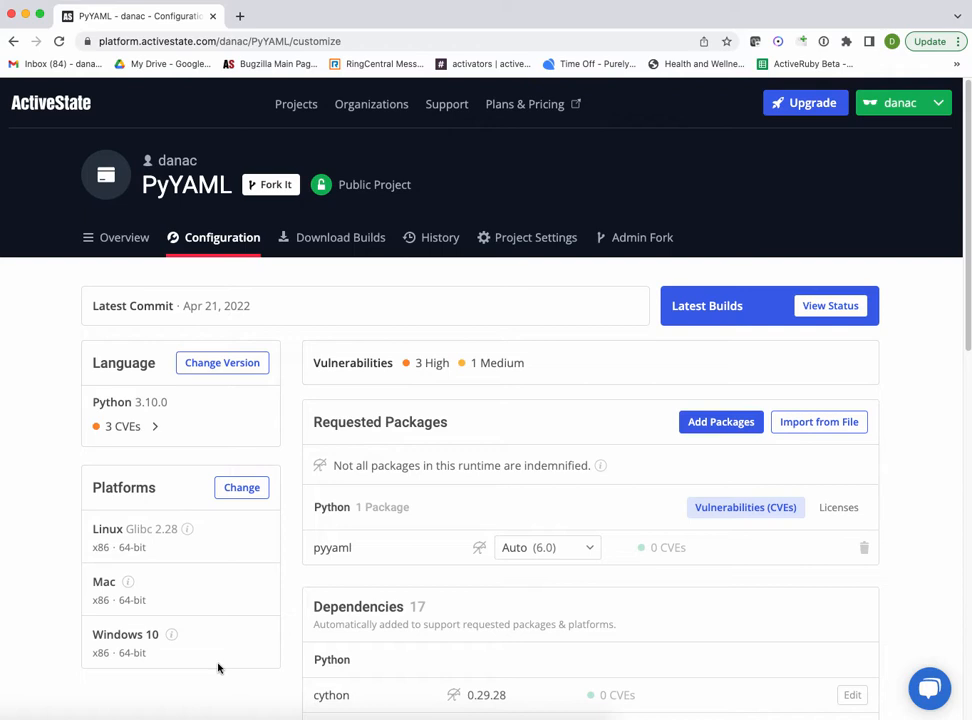
mouse_move(231, 650)
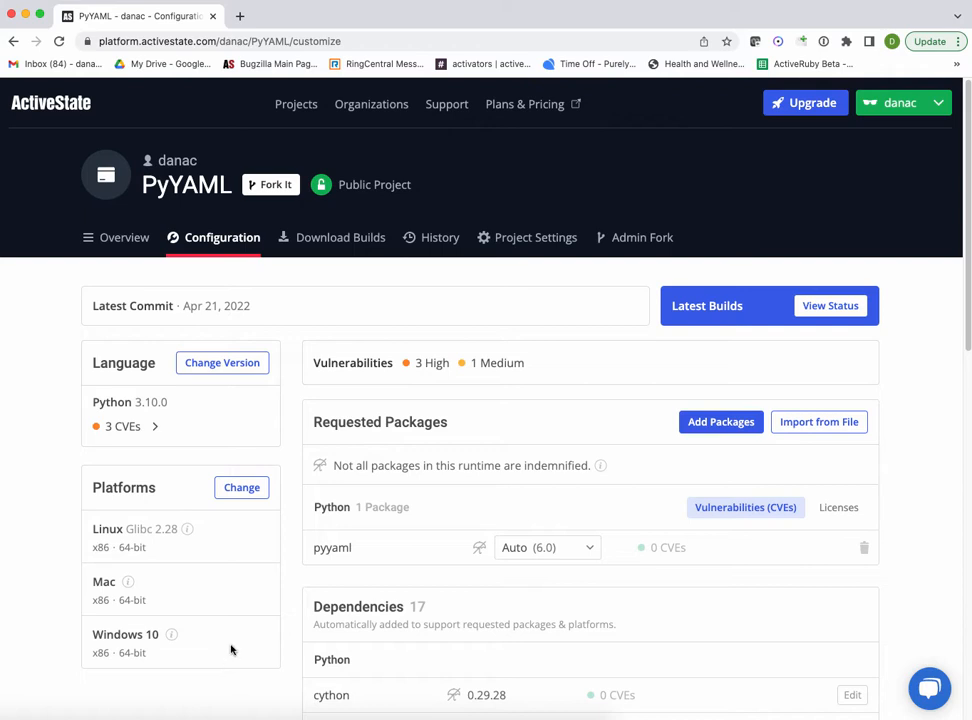
mouse_move(250, 617)
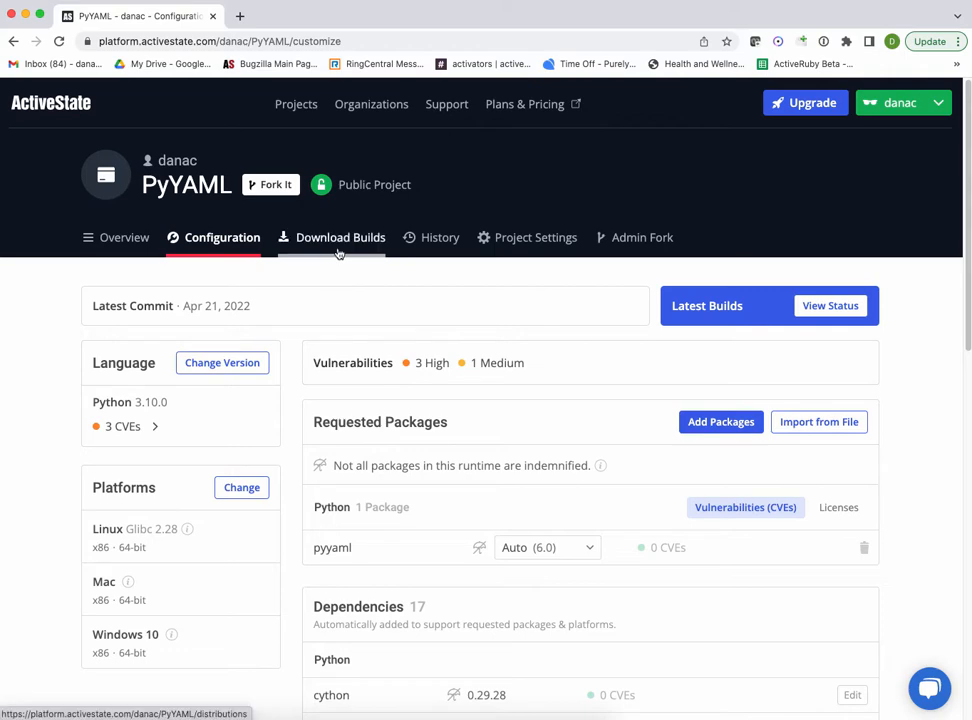
- Open the PyYAML builds and list Windows 10's 14 successfully built packages
left_click(340, 237)
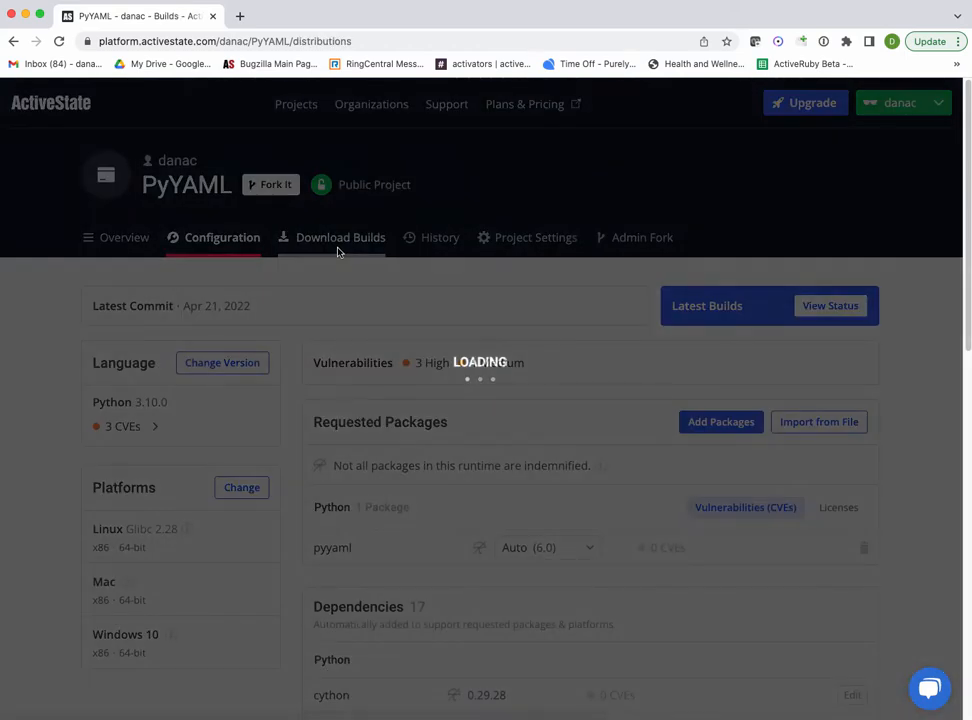
left_click(340, 237)
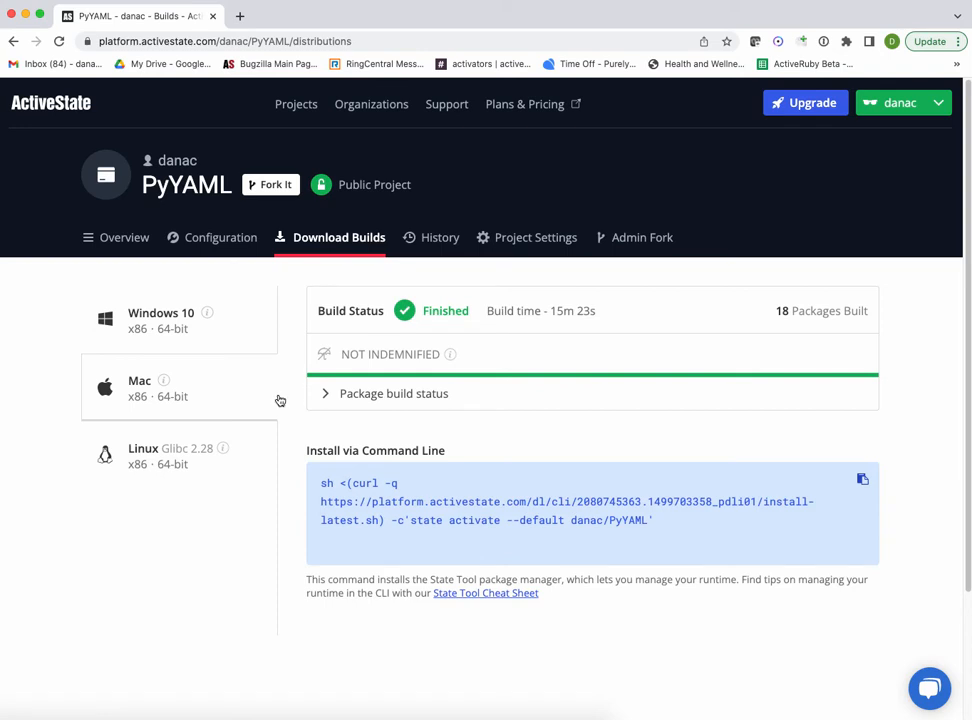
mouse_move(546, 330)
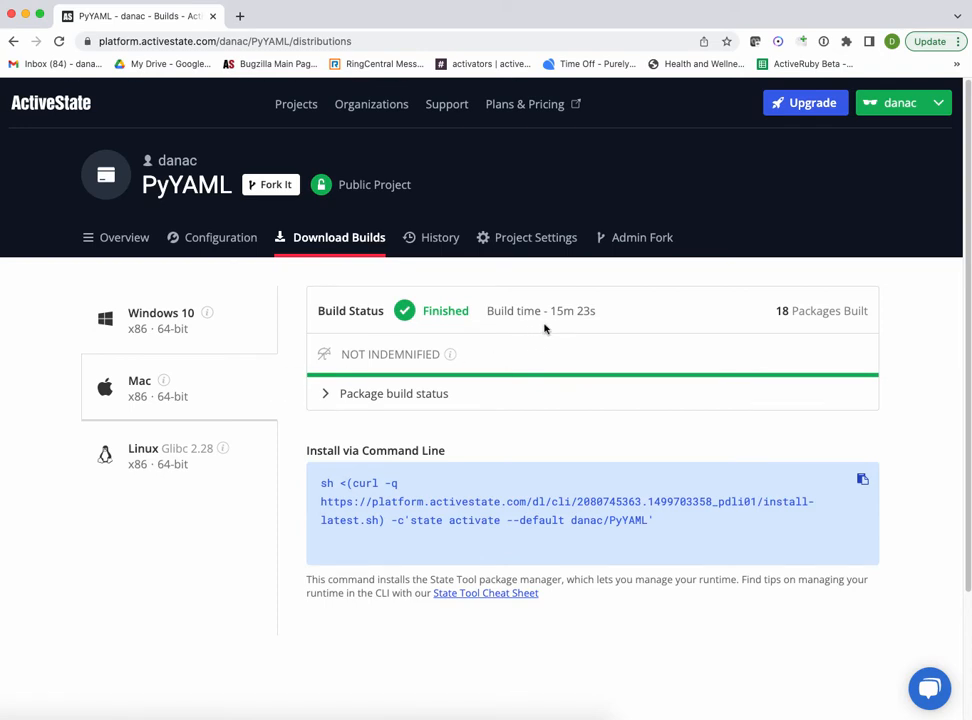
left_click(178, 320)
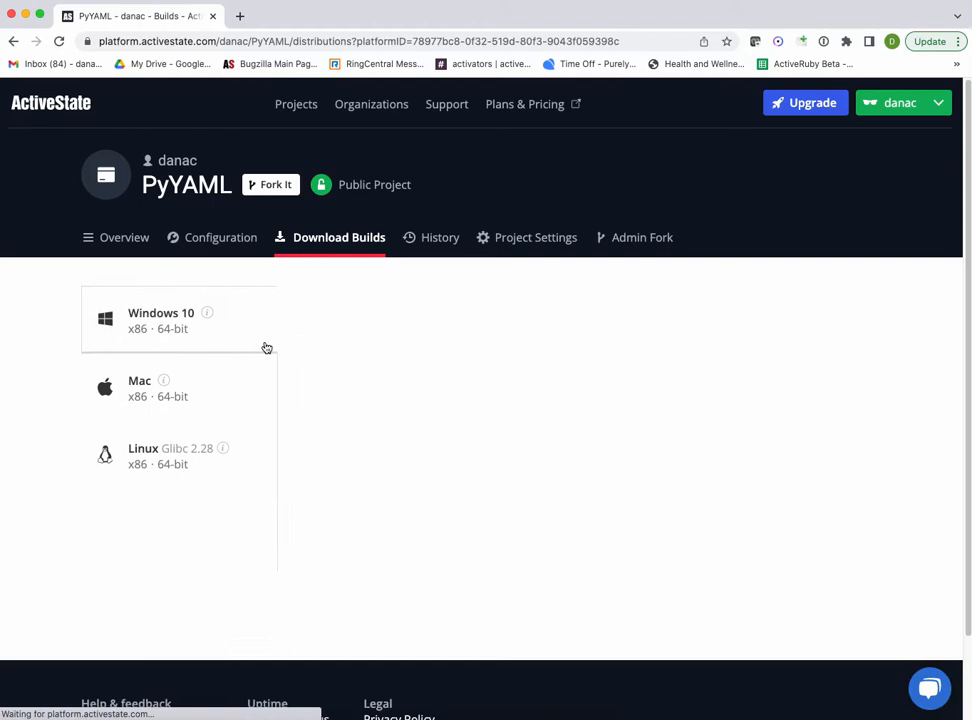
left_click(160, 320)
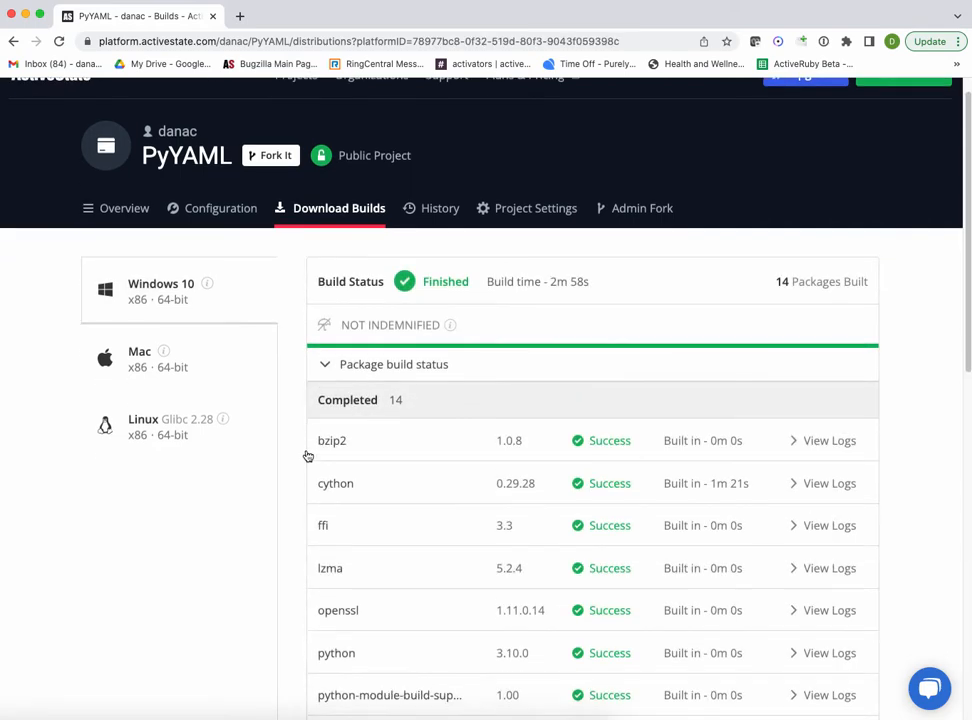
scroll("down", 3)
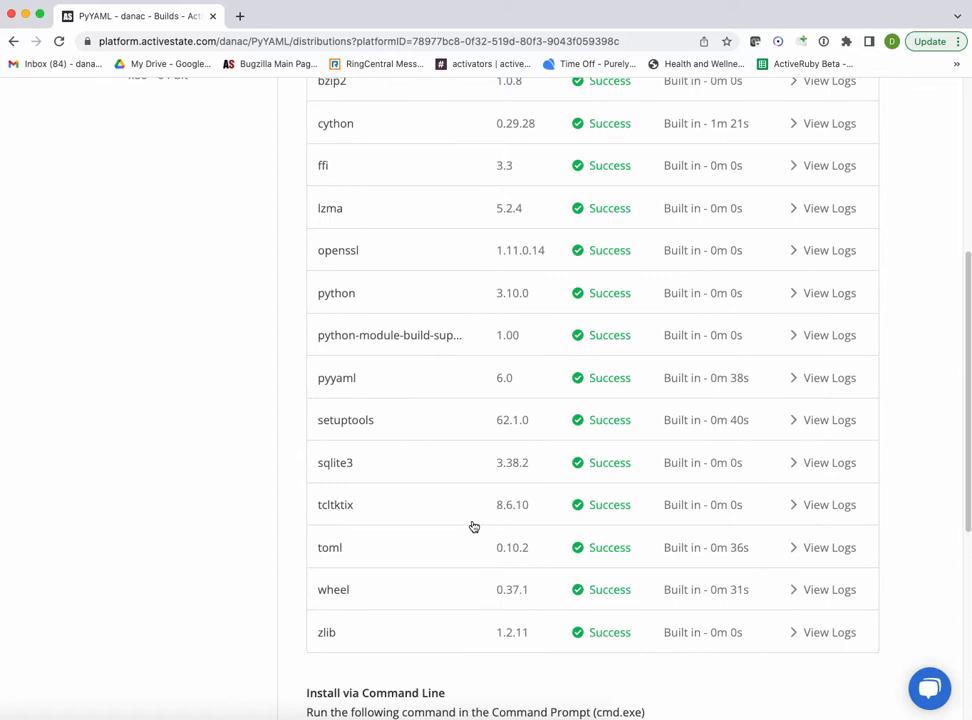
mouse_move(448, 521)
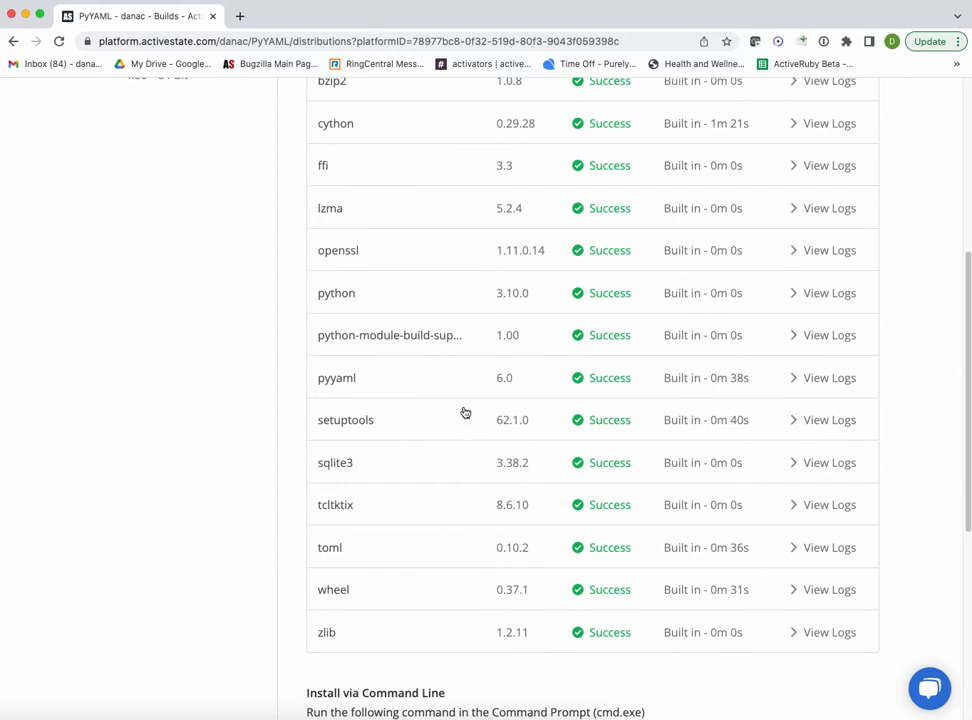
mouse_move(455, 452)
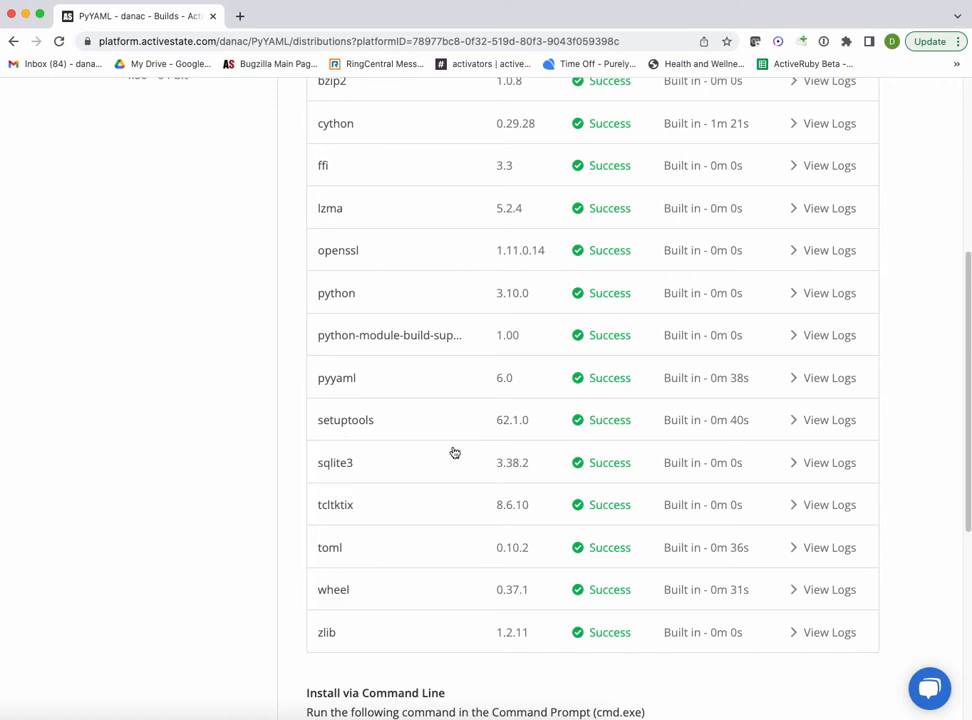
mouse_move(787, 383)
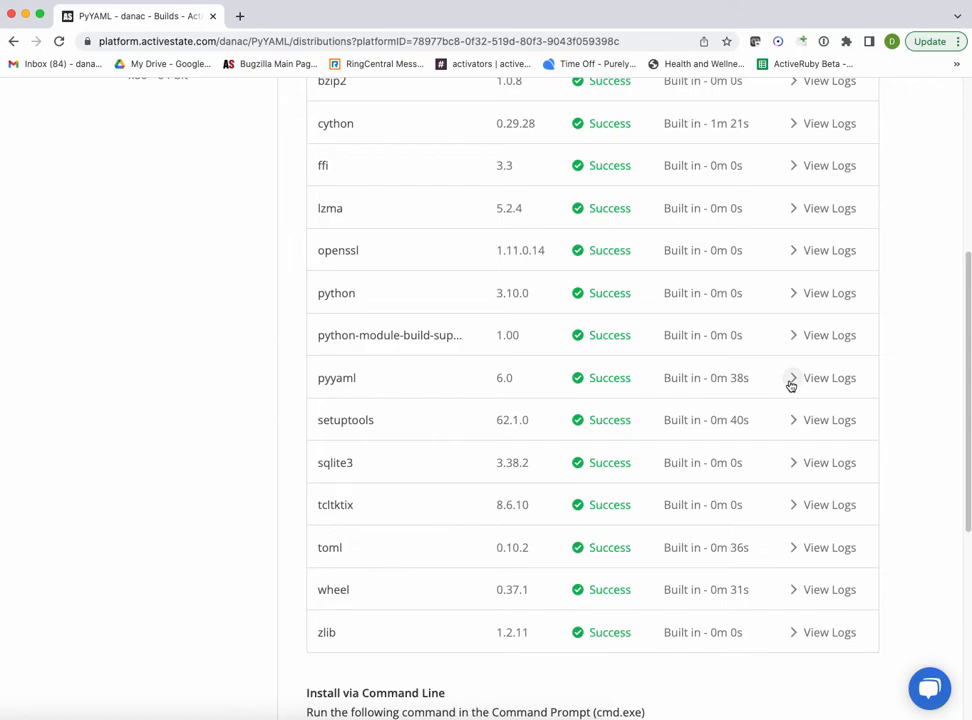
- Open the pyyaml 6.0 build log from the Windows 10 build
left_click(823, 377)
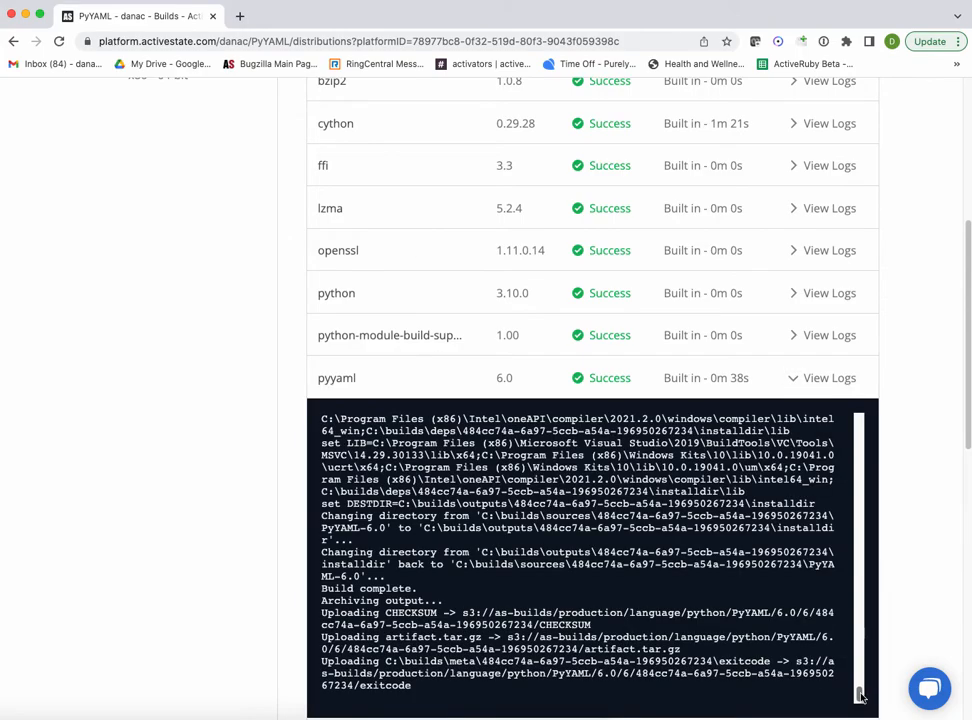
scroll("down", 3)
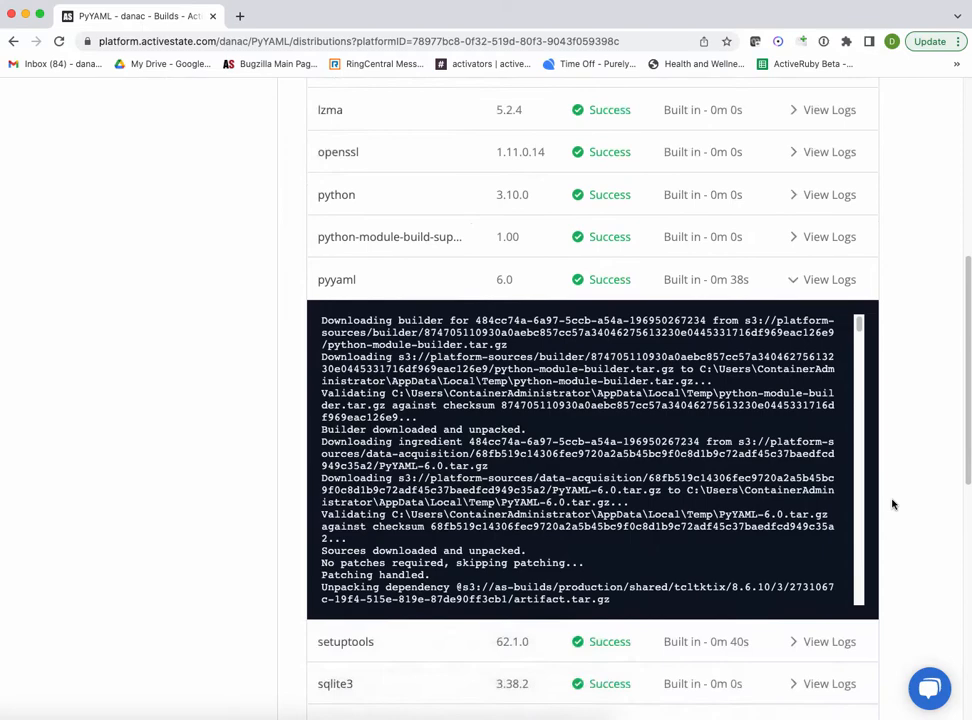
scroll("down", 3)
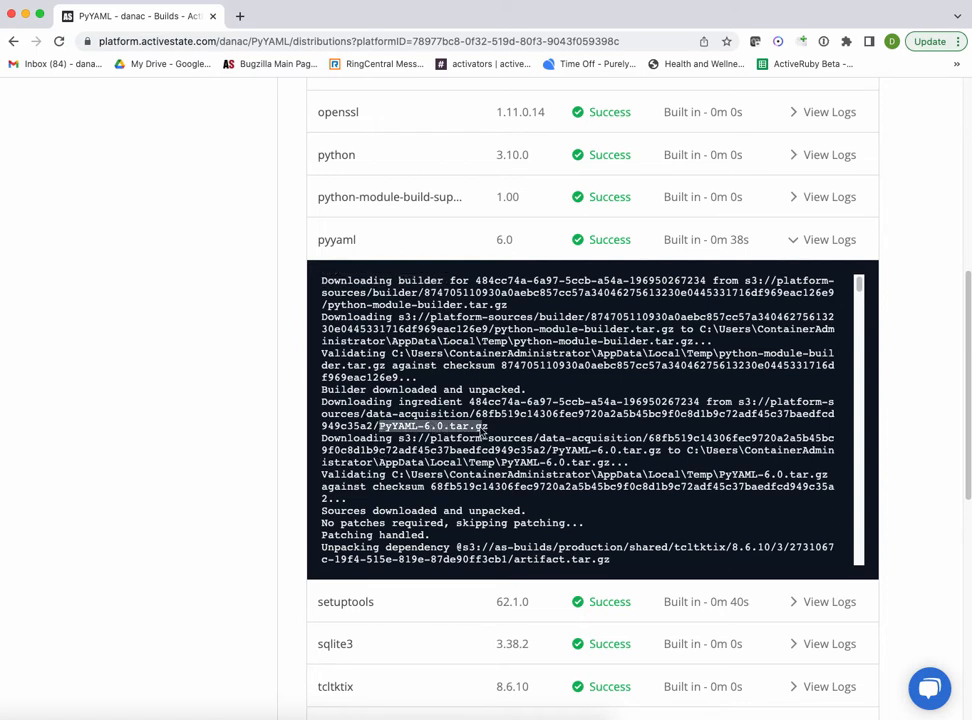
mouse_move(710, 405)
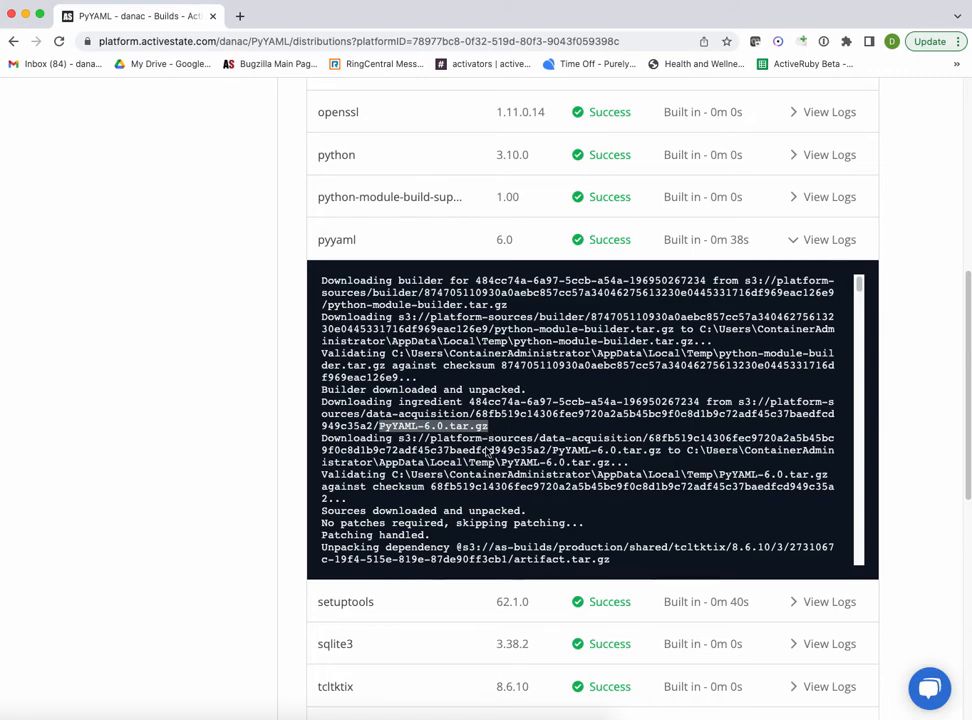
scroll("down", 3)
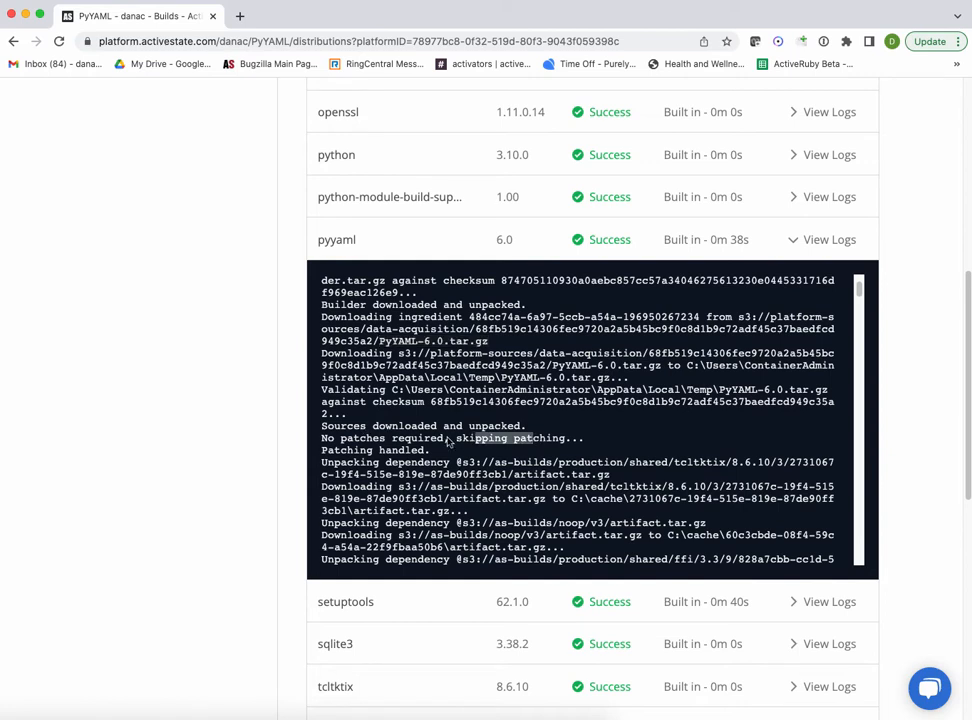
- Follow the log through dependency unpacking to the builder command's environment setup
double_click(450, 438)
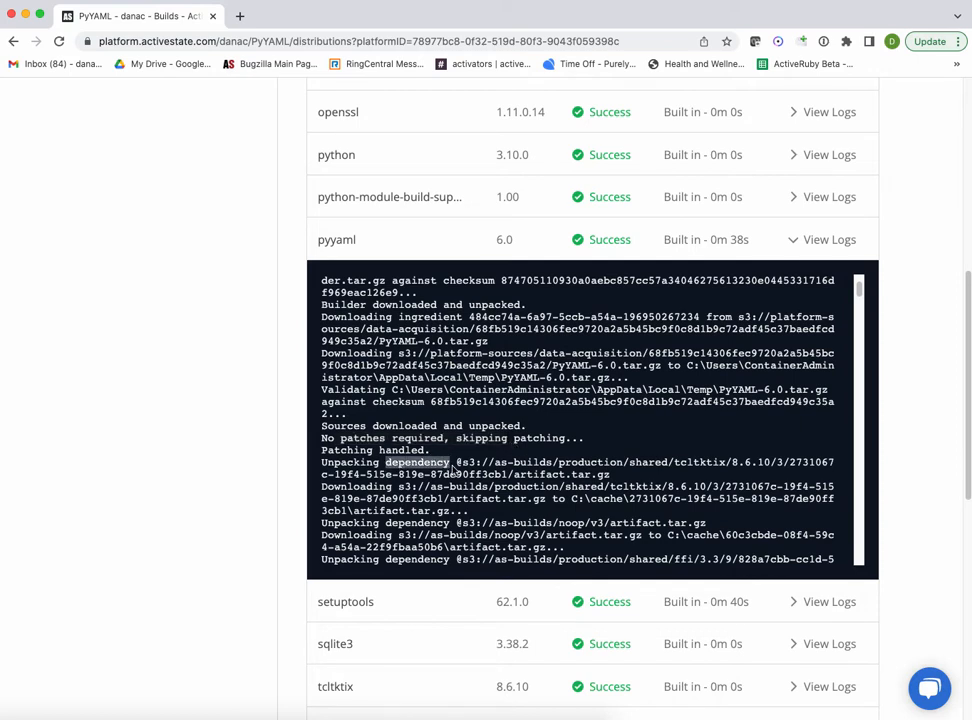
scroll("down", 3)
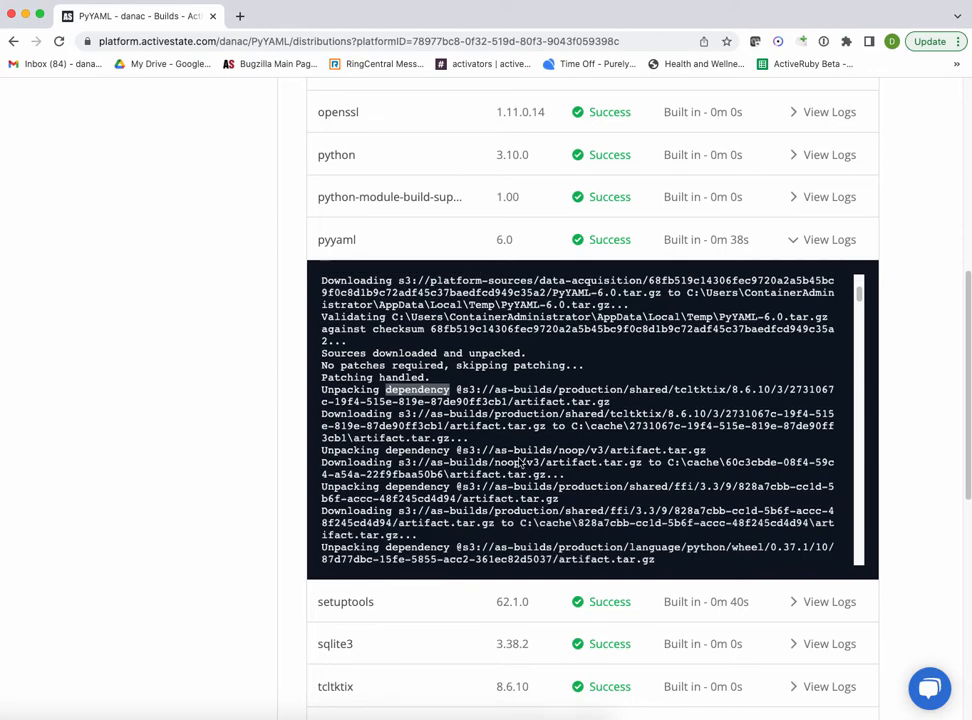
scroll("down", 3)
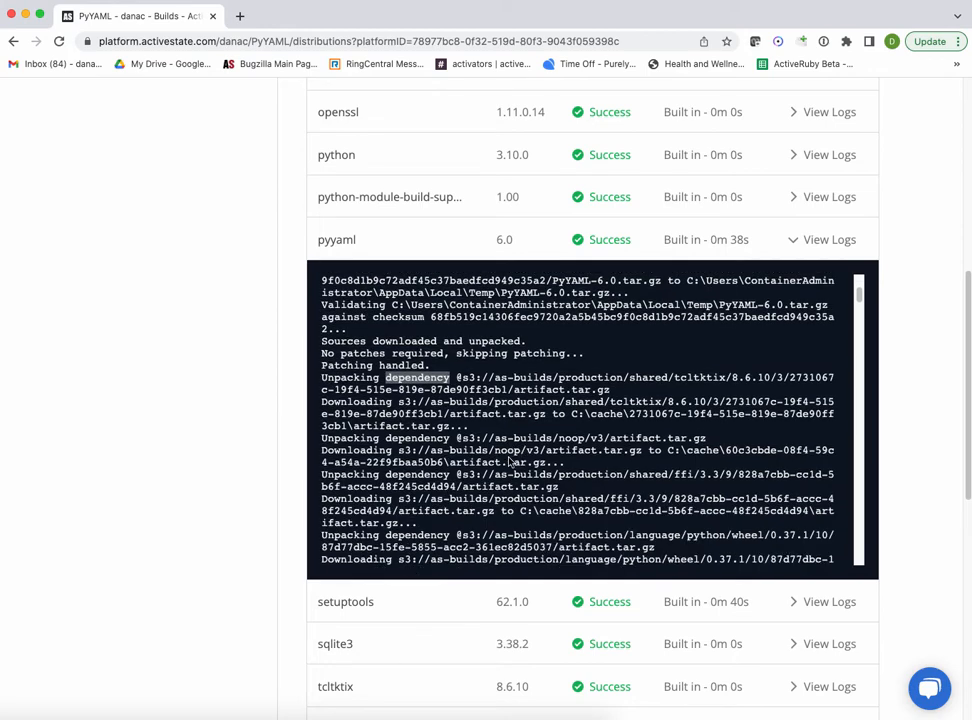
scroll("down", 3)
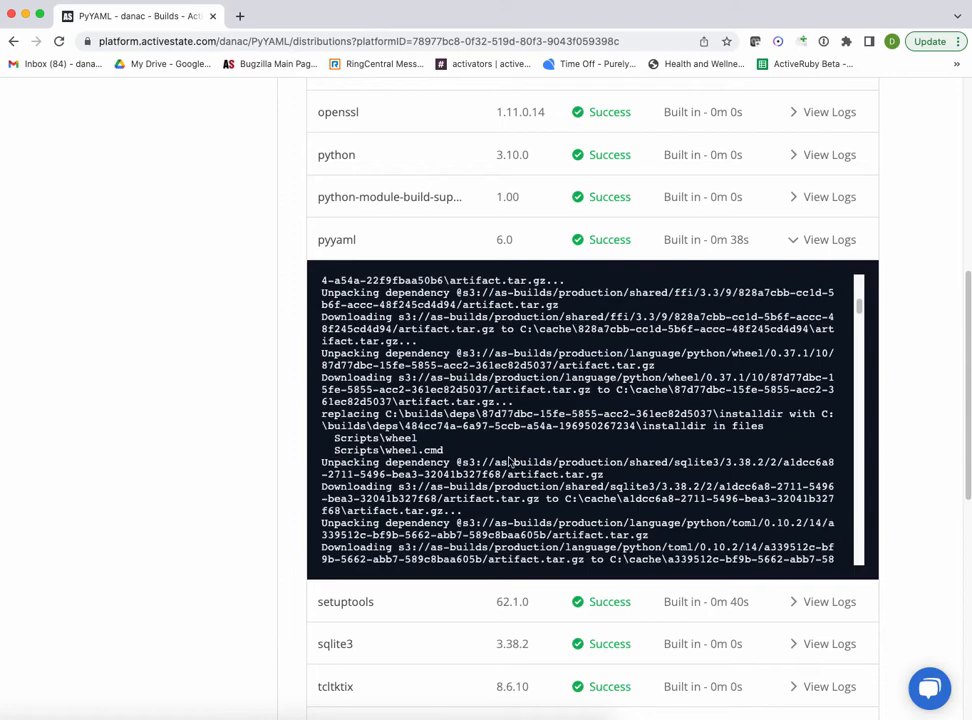
scroll("down", 3)
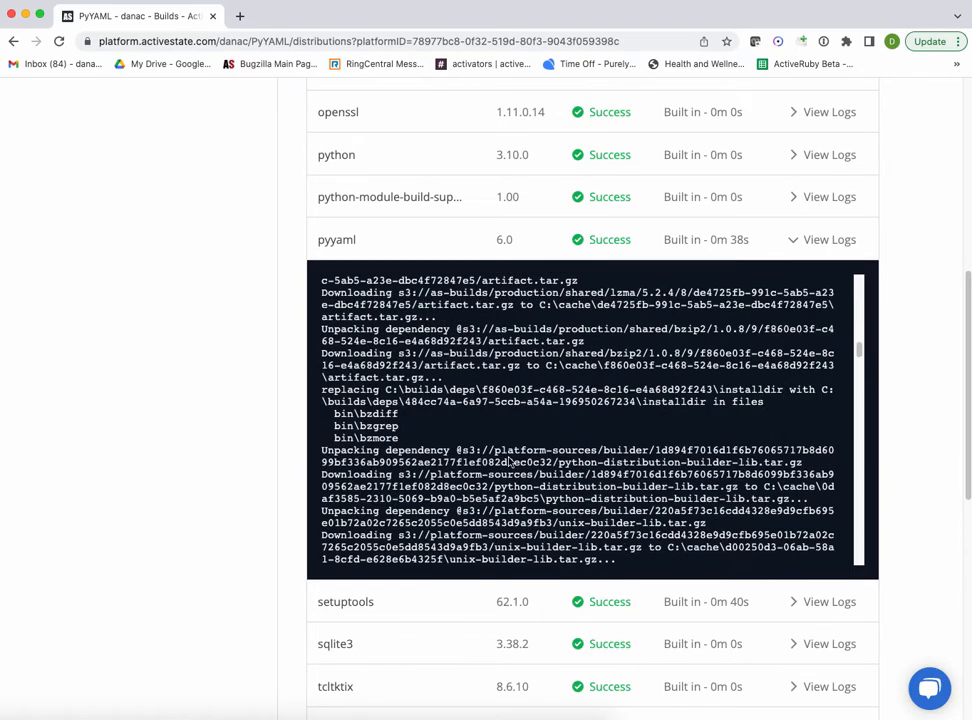
scroll("down", 3)
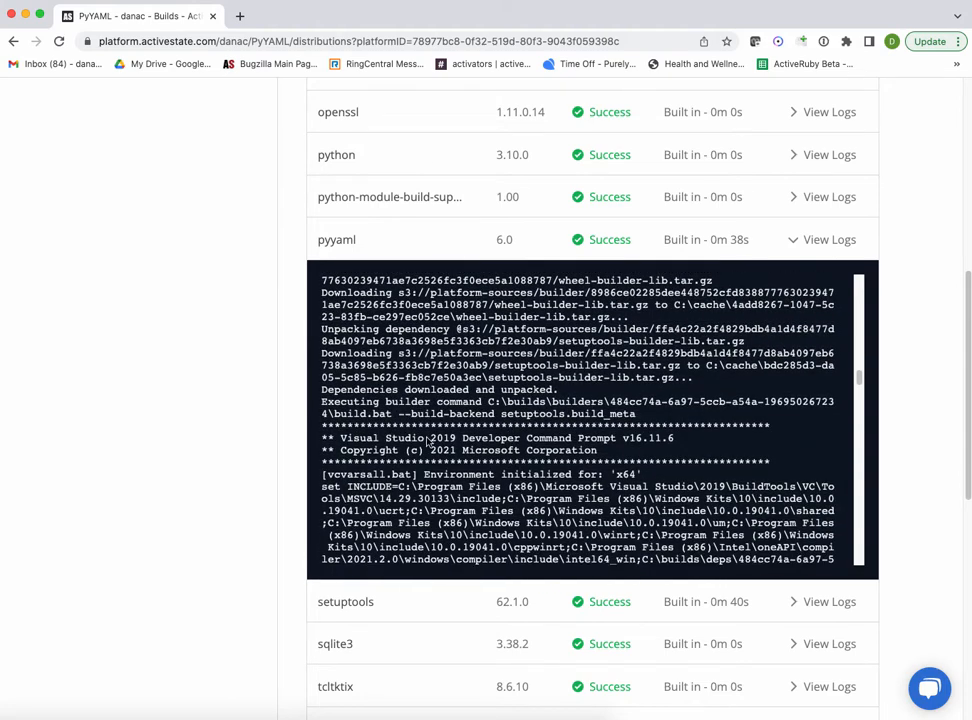
- Highlight 'Visual Studio', then read to 'Build complete' and the archive upload messages
double_click(365, 438)
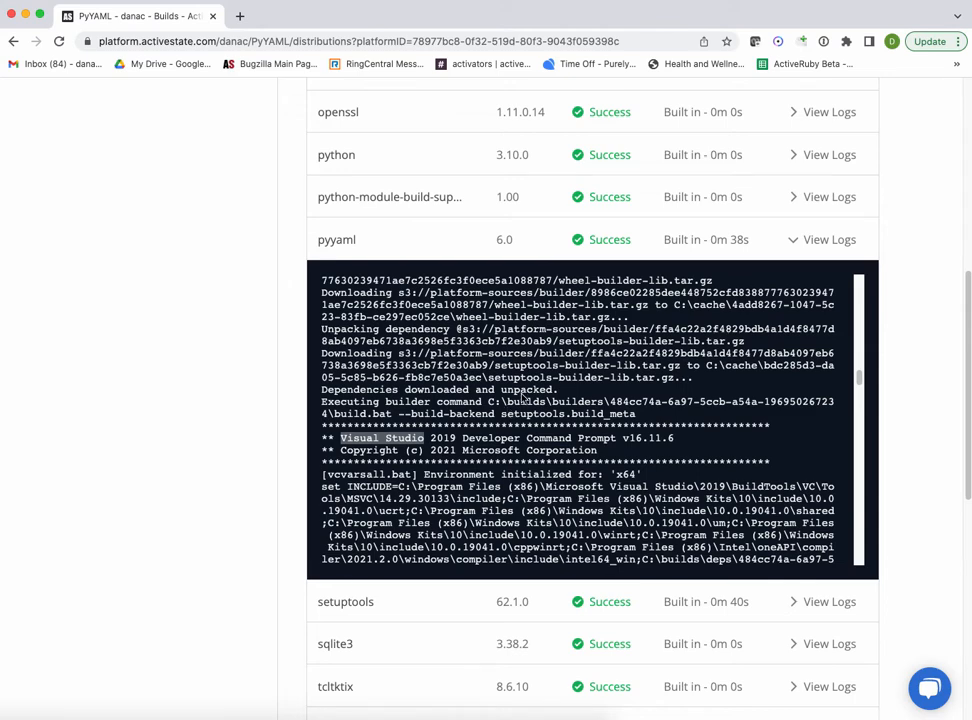
scroll("down", 3)
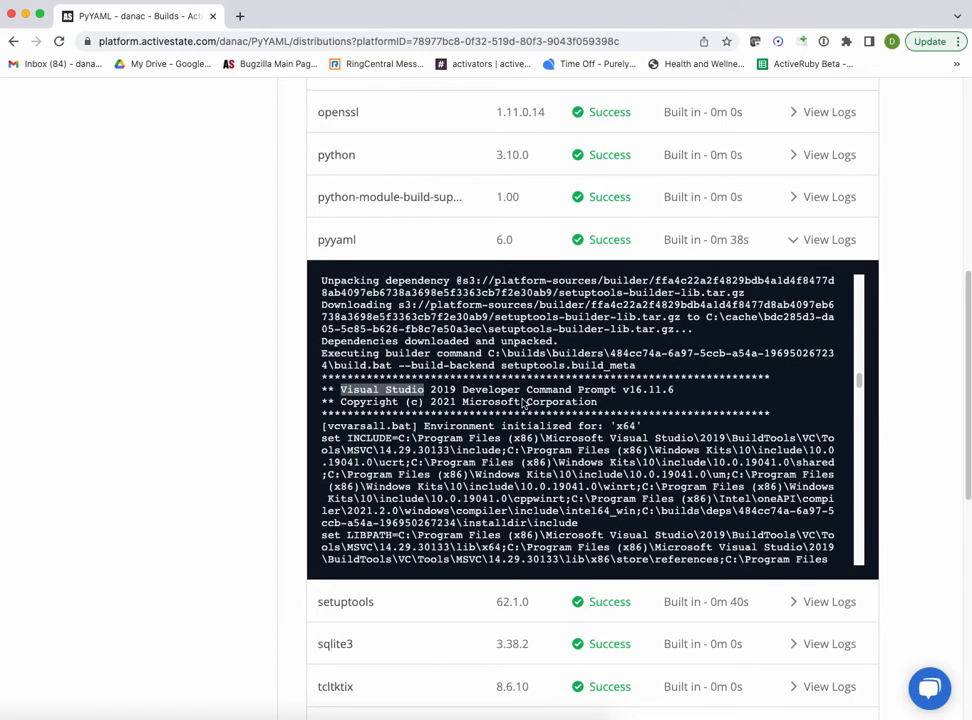
scroll("down", 3)
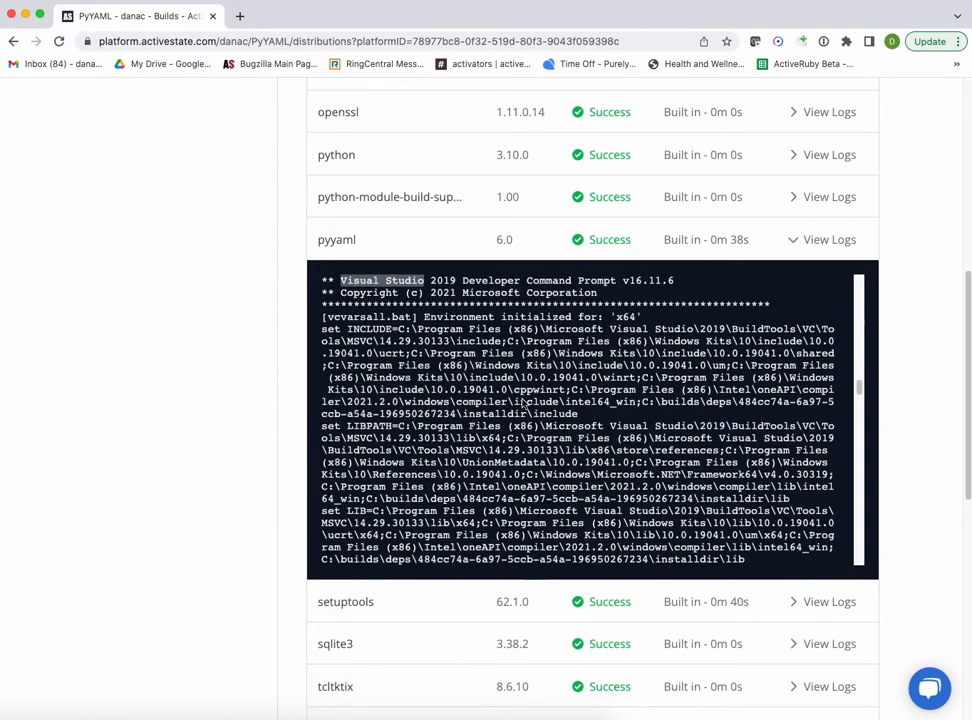
scroll("down", 3)
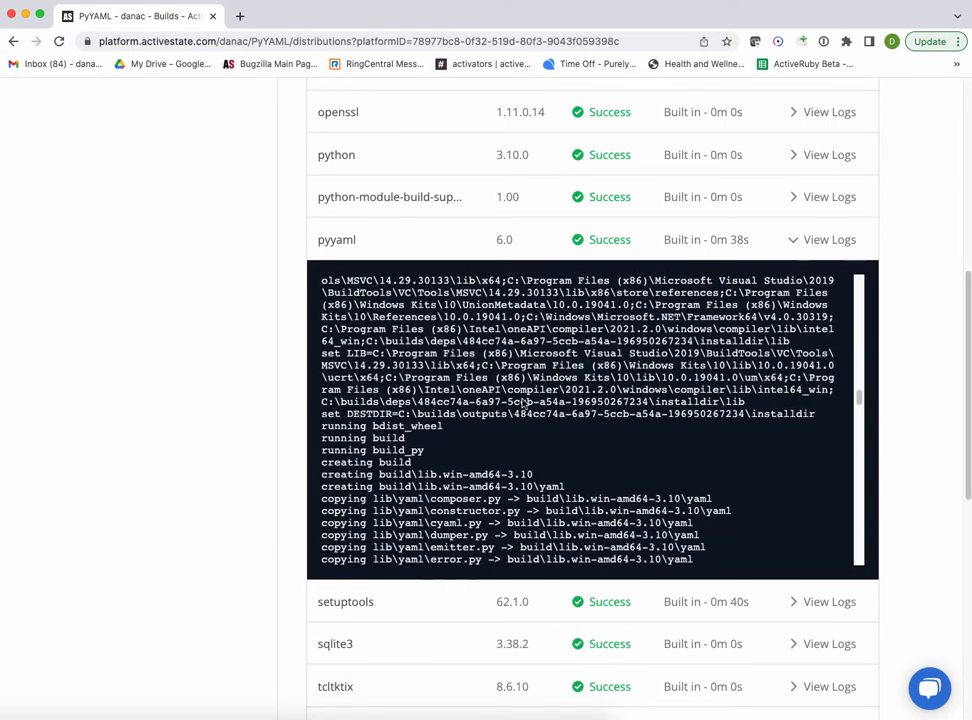
scroll("down", 3)
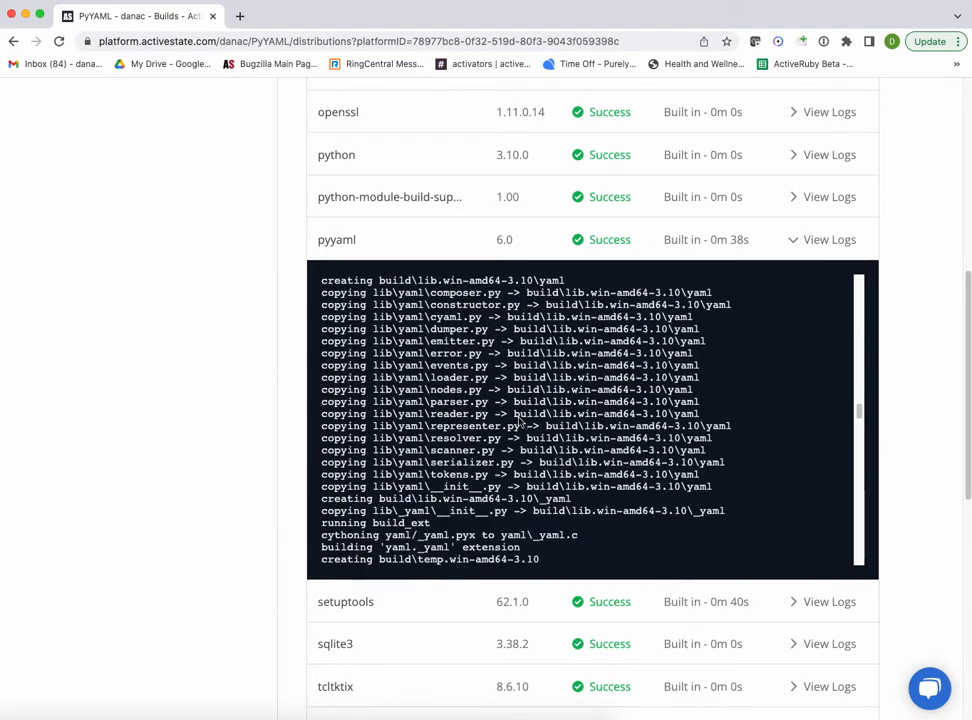
scroll("down", 3)
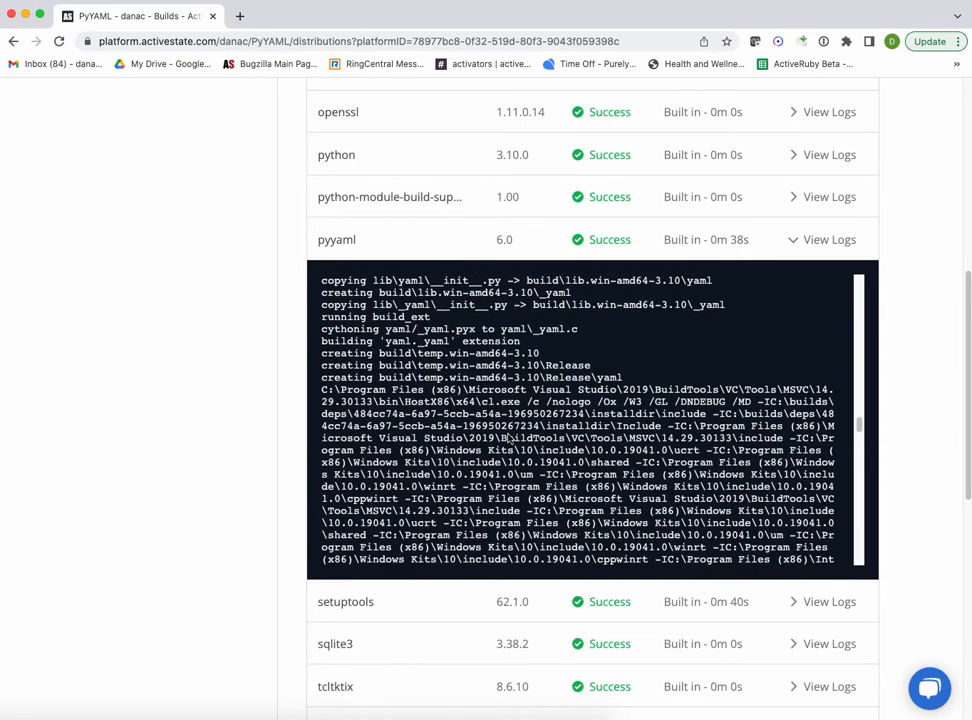
scroll("down", 3)
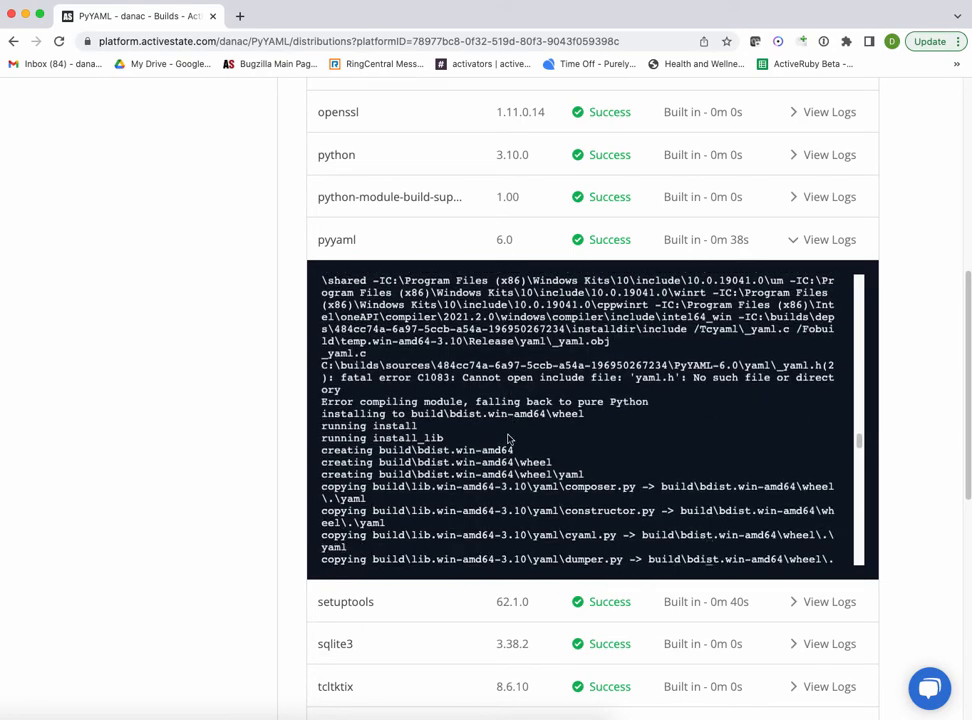
scroll("down", 3)
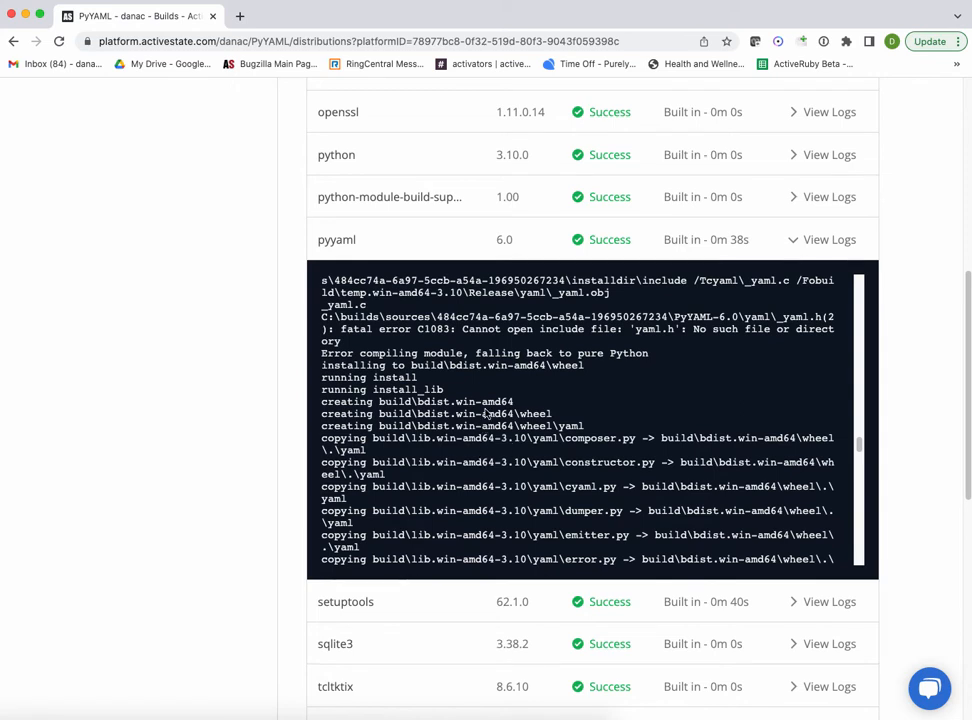
scroll("down", 3)
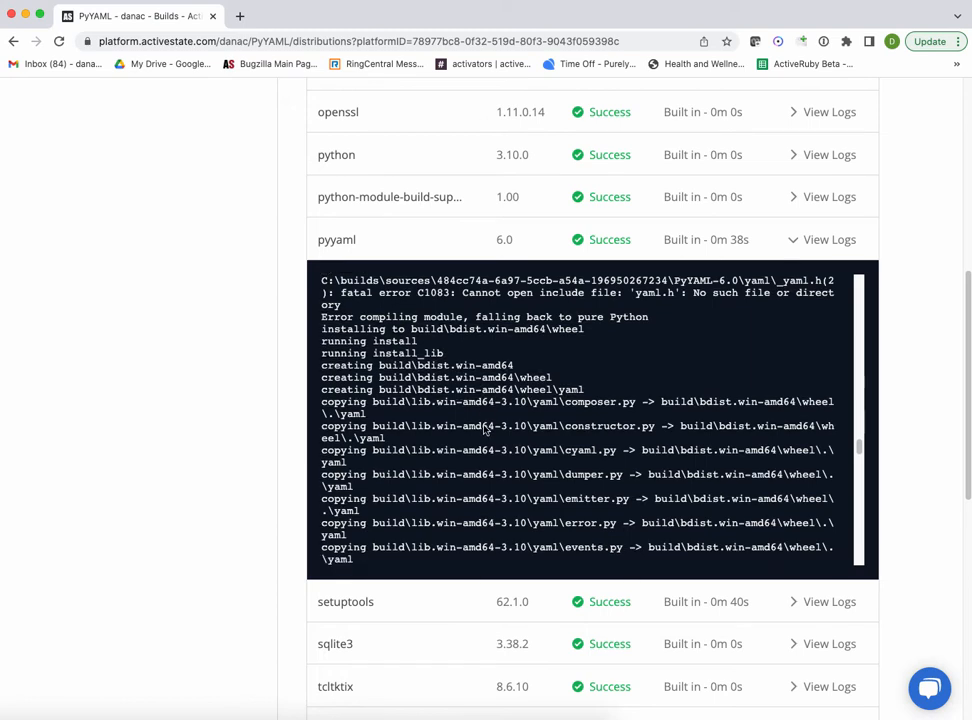
scroll("down", 3)
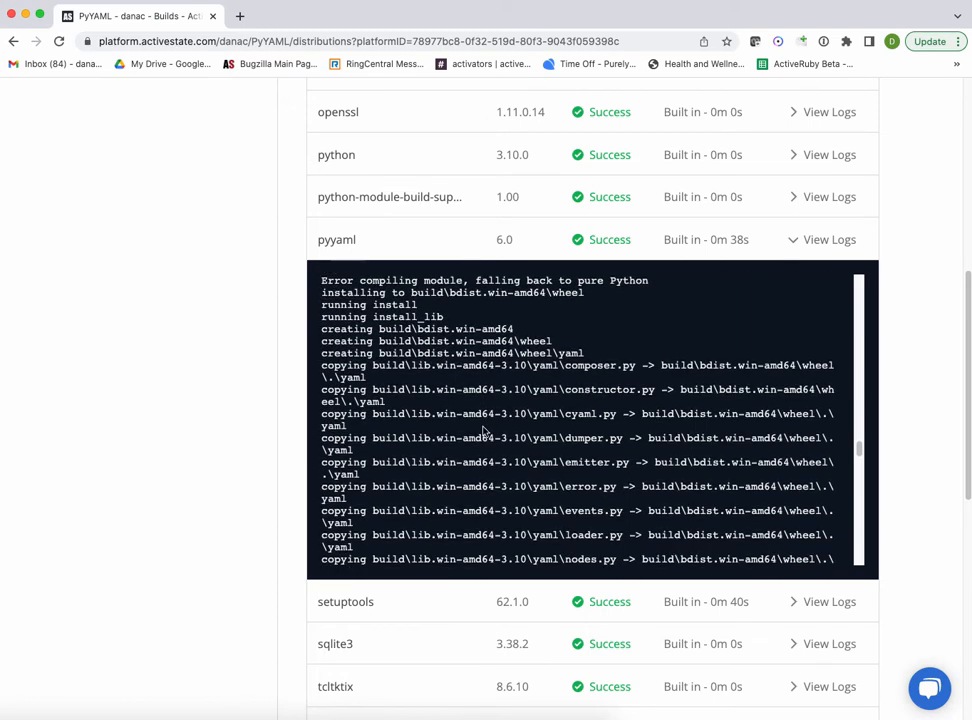
scroll("down", 3)
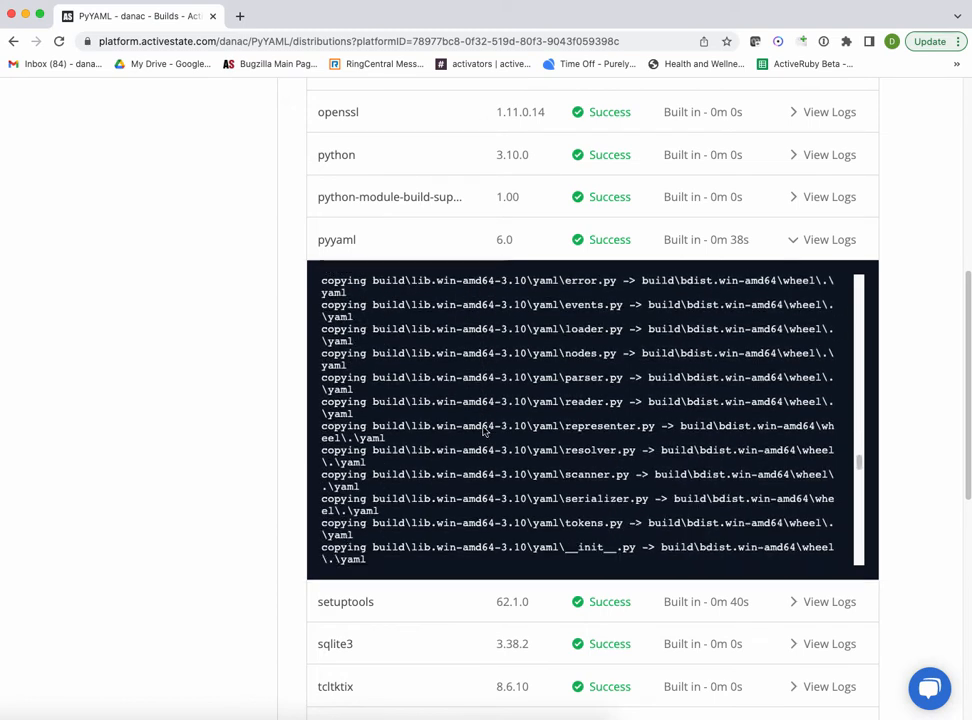
scroll("down", 3)
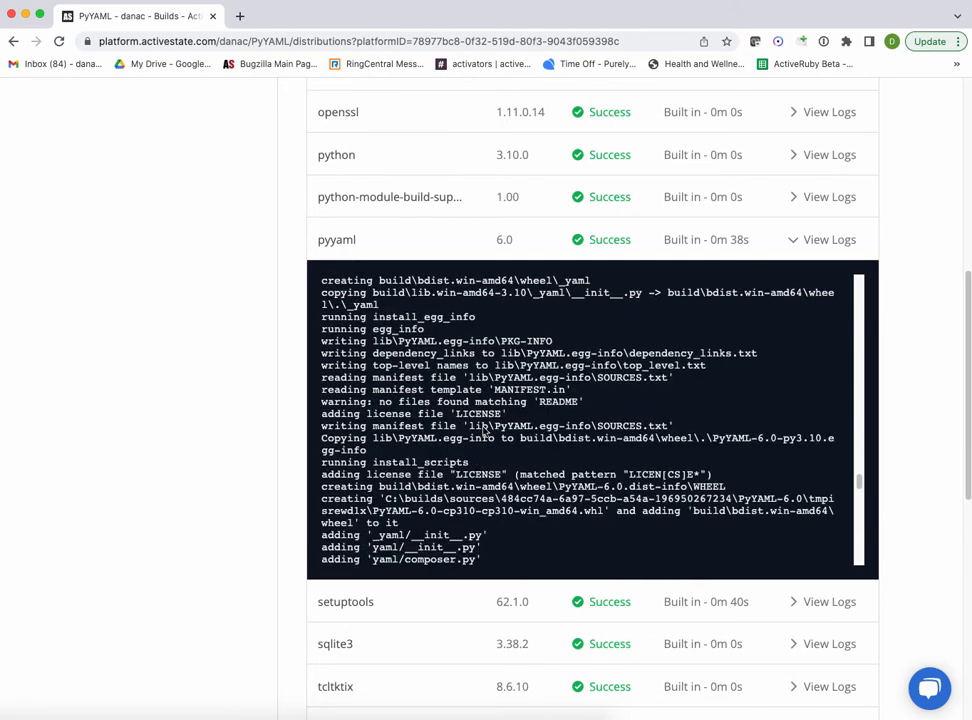
scroll("down", 3)
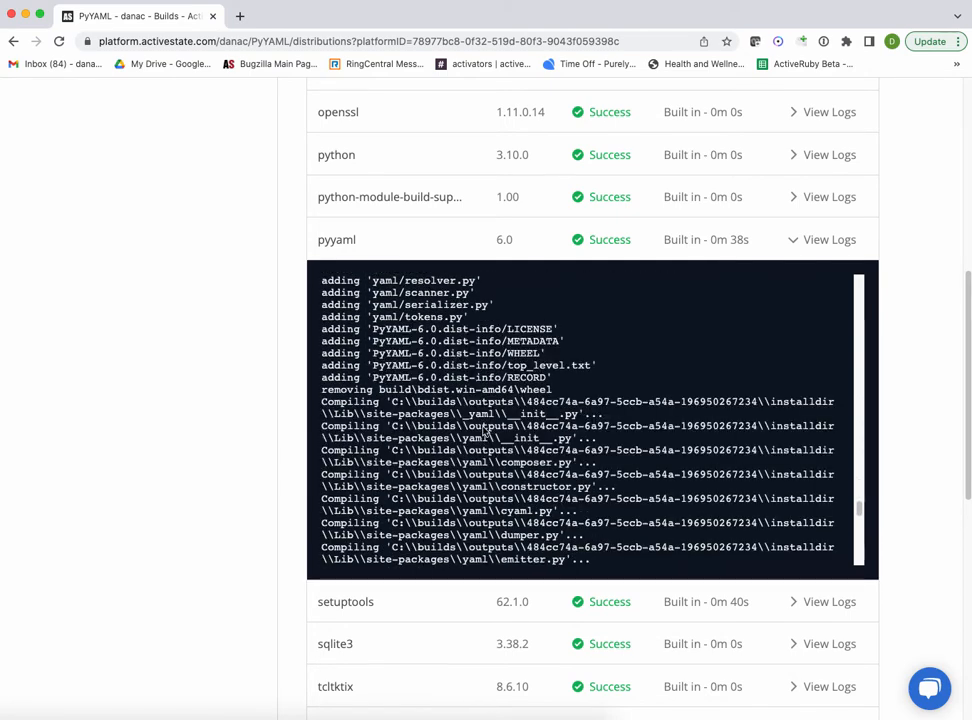
scroll("down", 3)
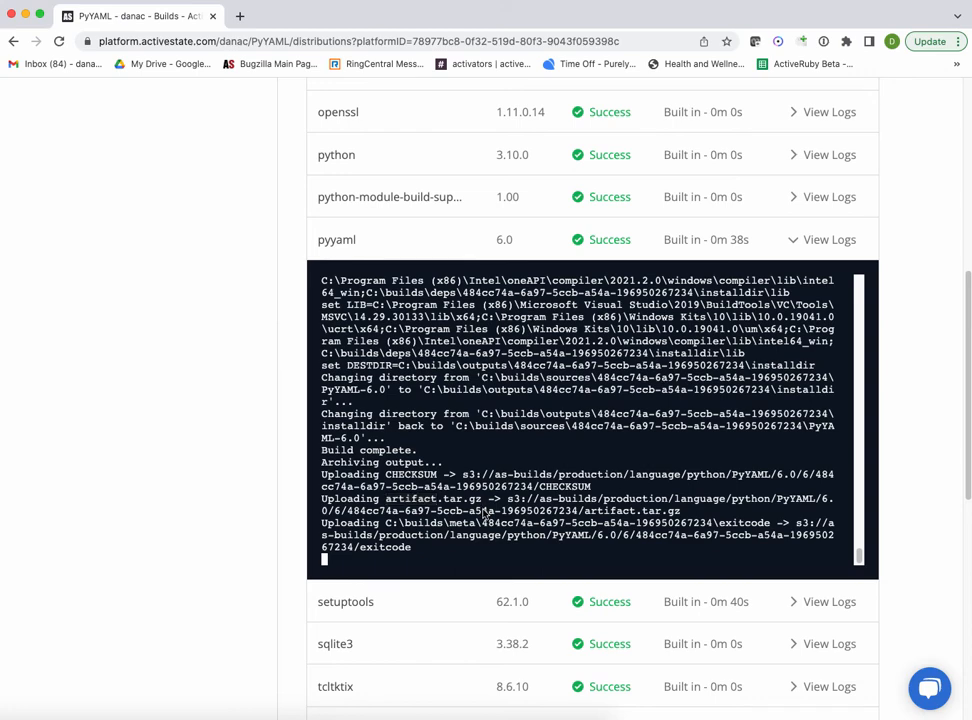
- View the Mac (18 packages) and Linux (19 packages) builds, then copy Linux's install command
scroll("up", 3)
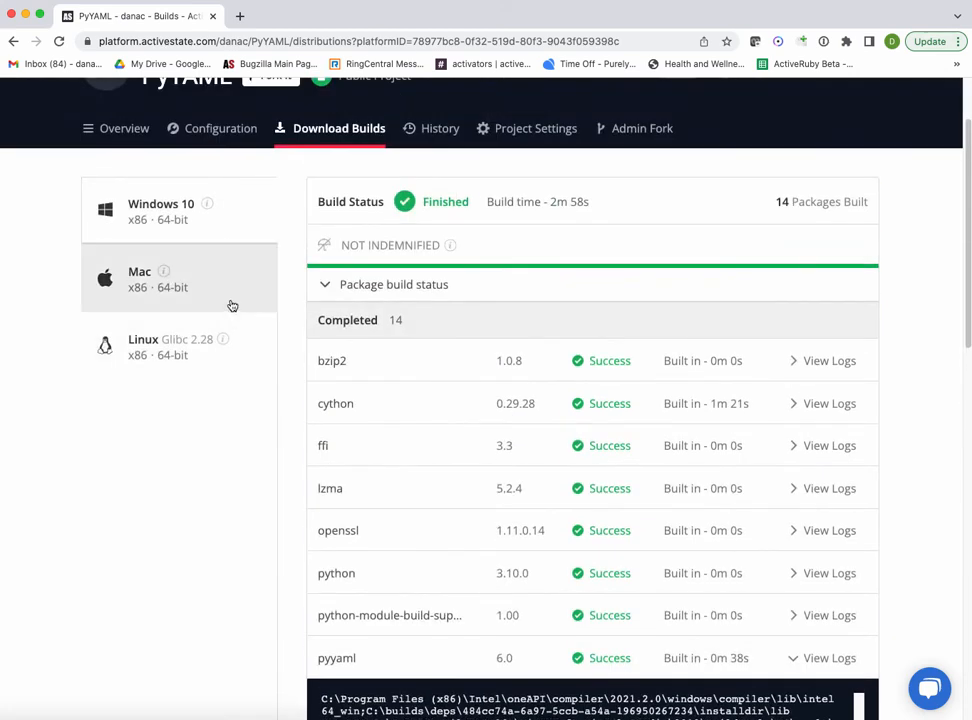
left_click(139, 278)
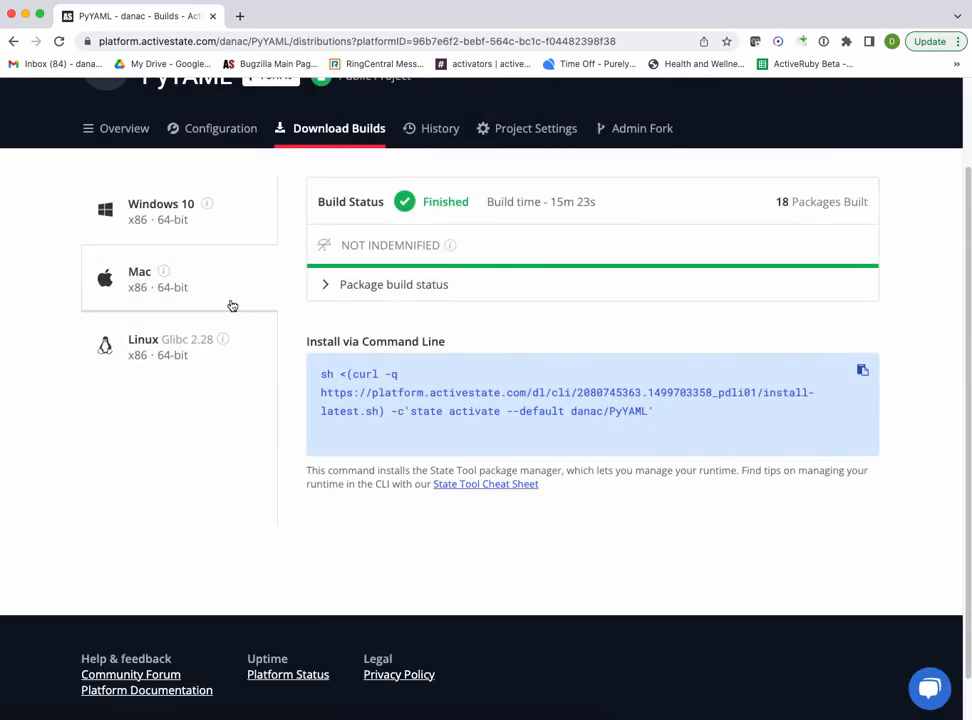
mouse_move(242, 301)
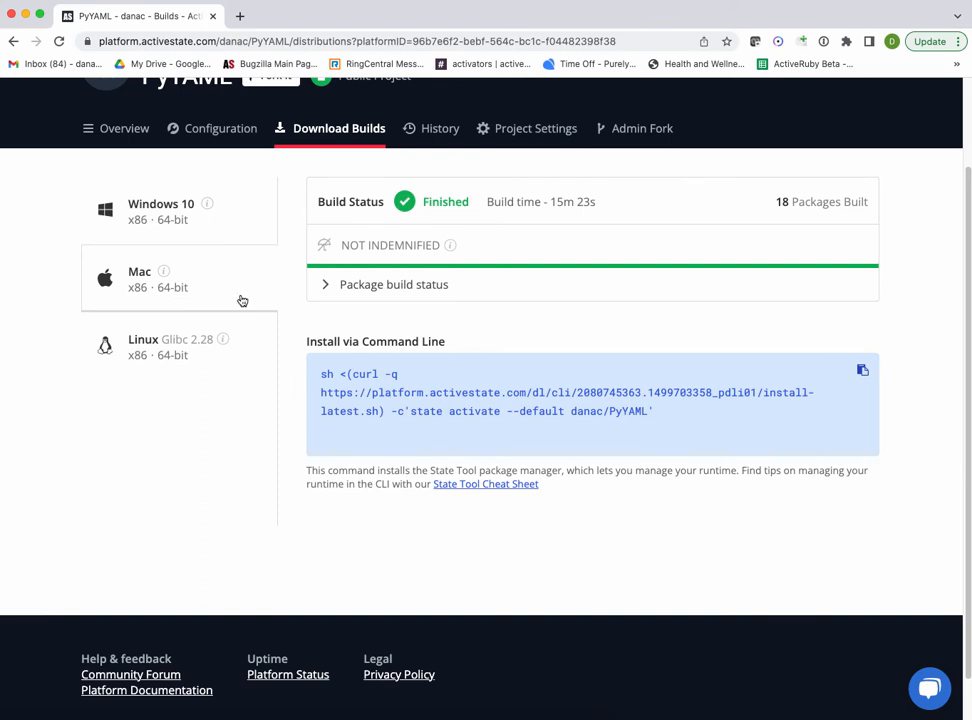
left_click(143, 346)
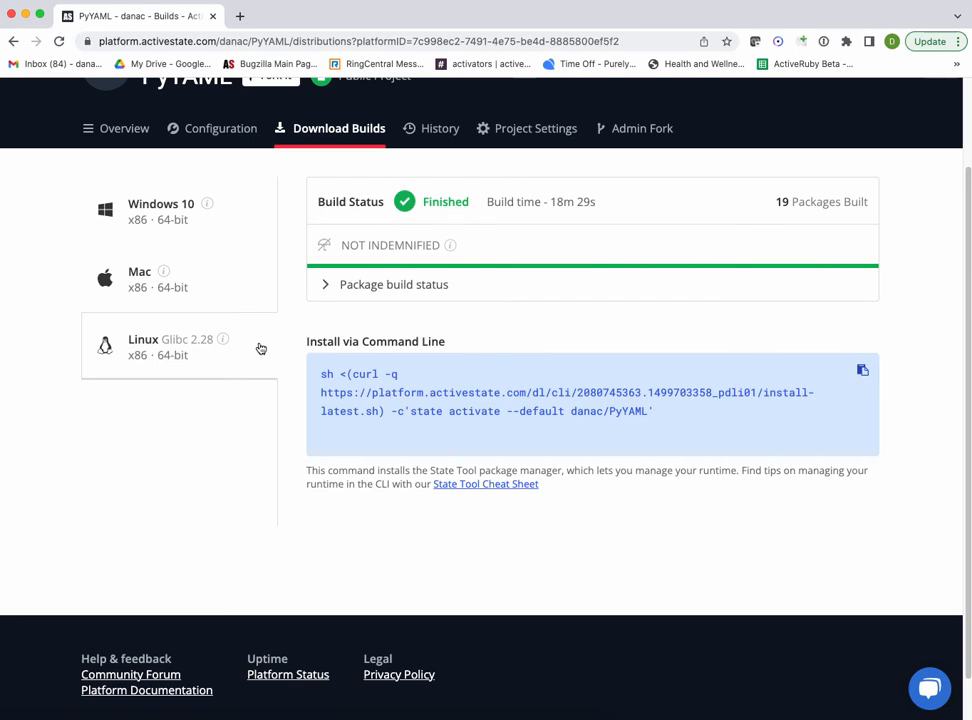
mouse_move(821, 372)
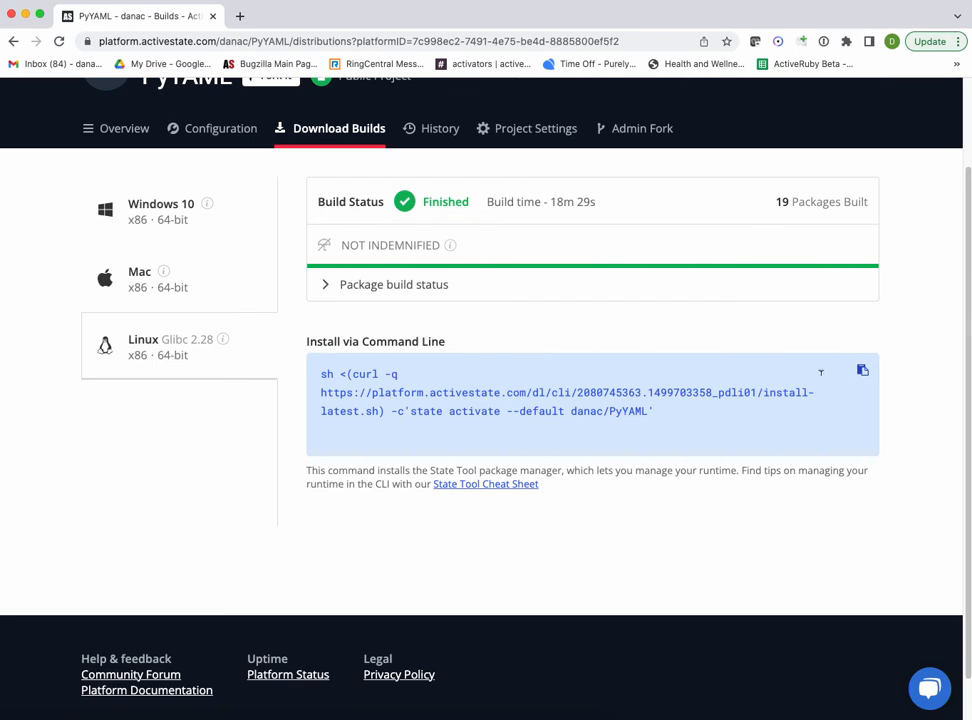
left_click(862, 370)
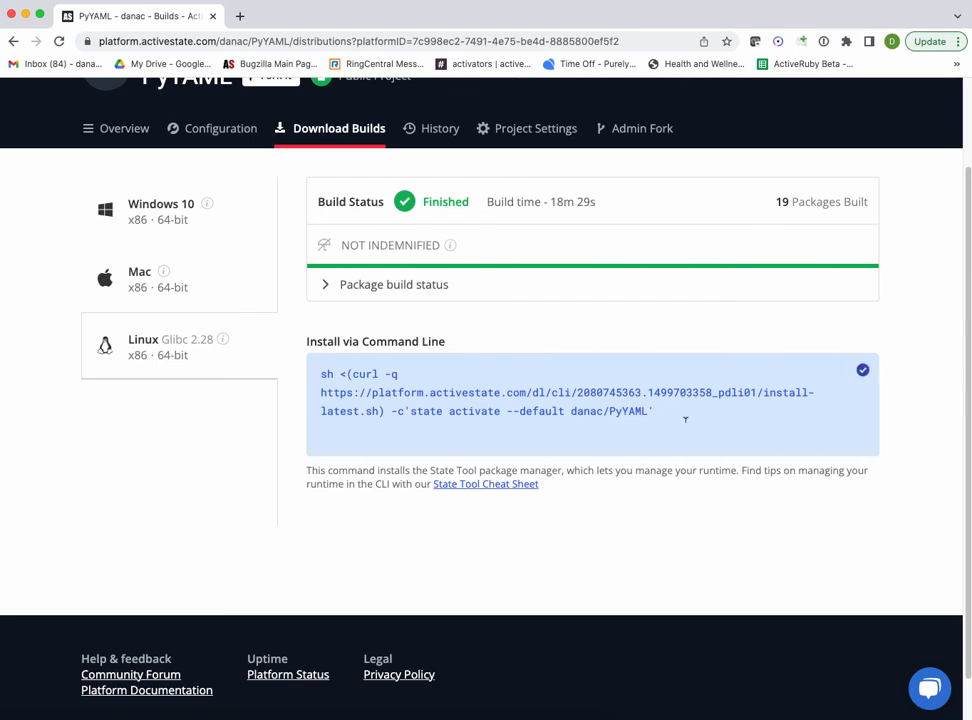